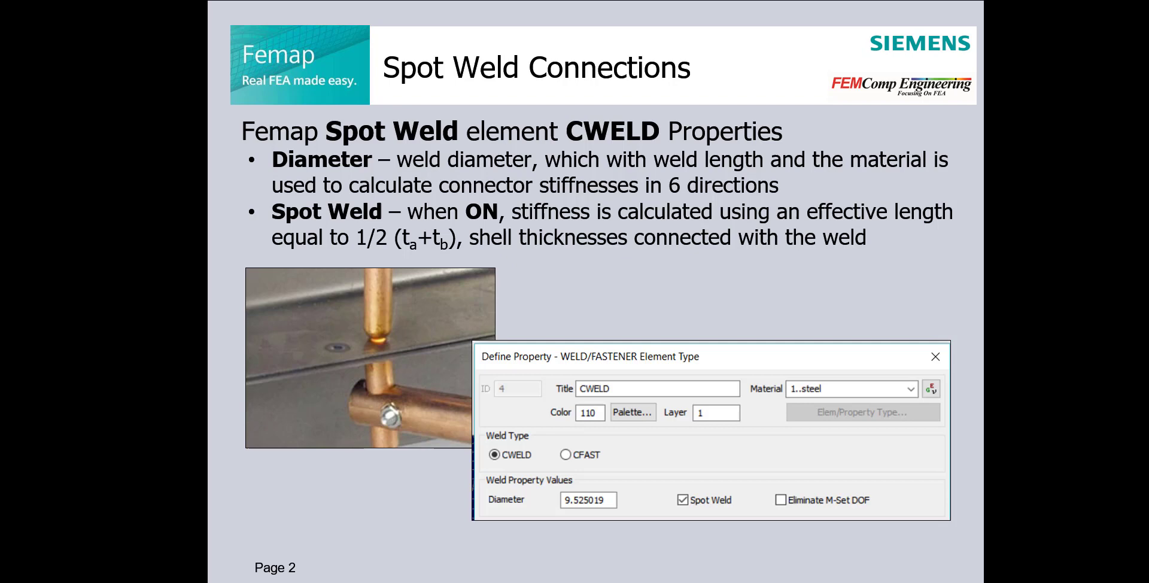
Step: Advance through the CWELD property and weld type slides to the weld location Projection/Axis options
{"action": "key", "text": "Right"}
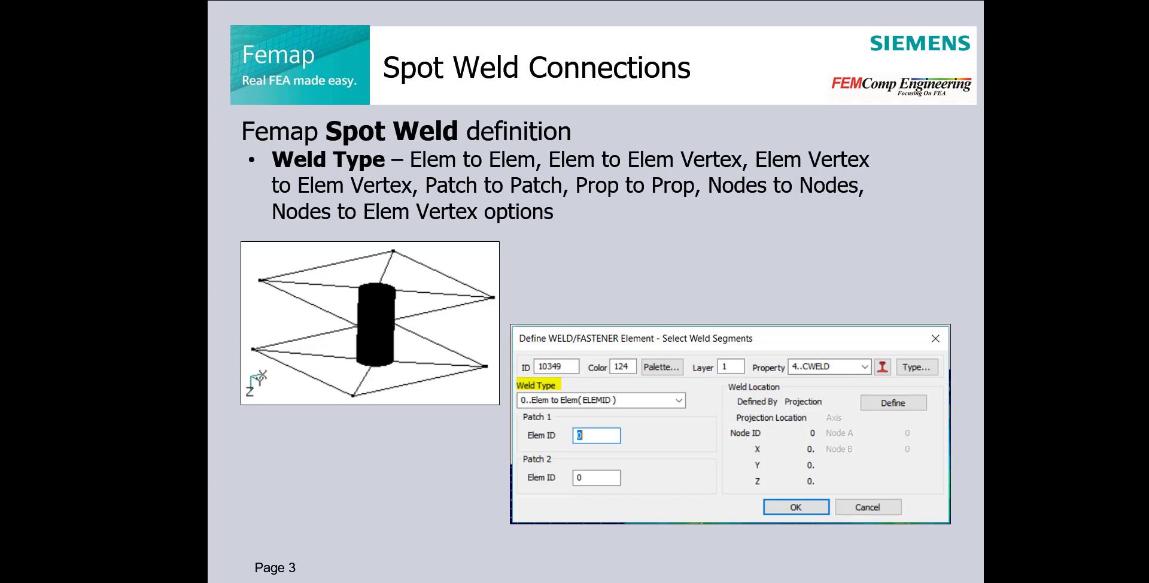
{"action": "key", "text": "right"}
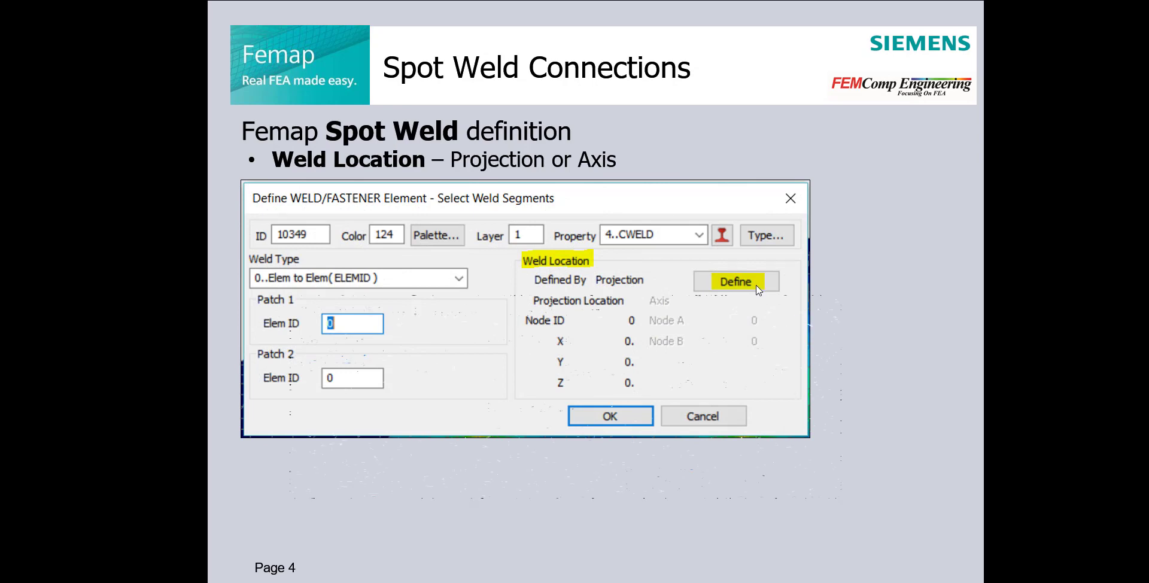
{"action": "left_click", "coordinate": [736, 282]}
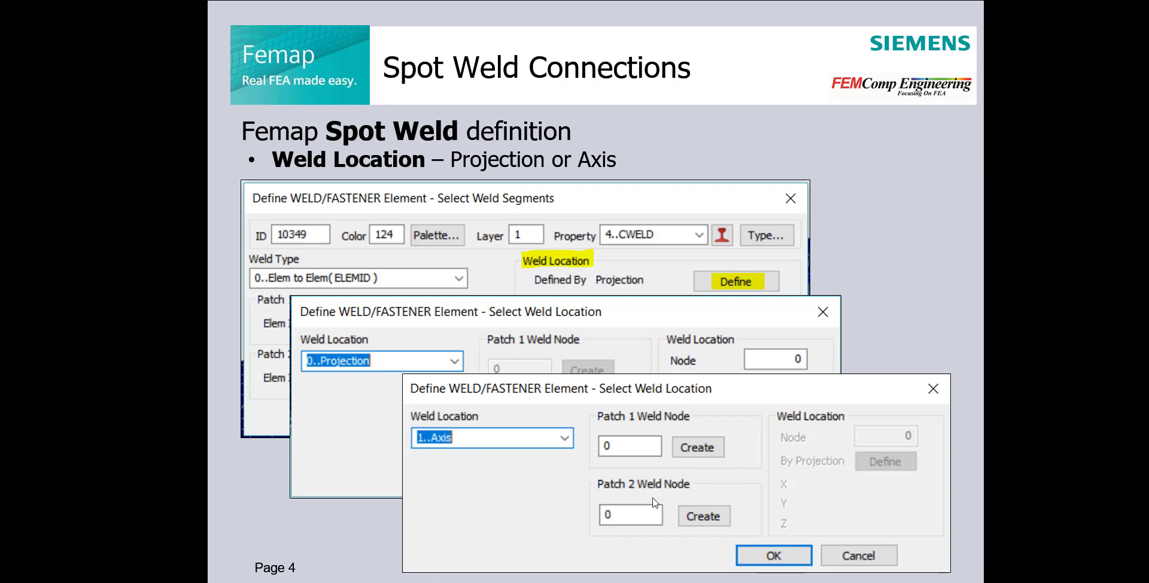
{"action": "mouse_move", "coordinate": [1021, 510]}
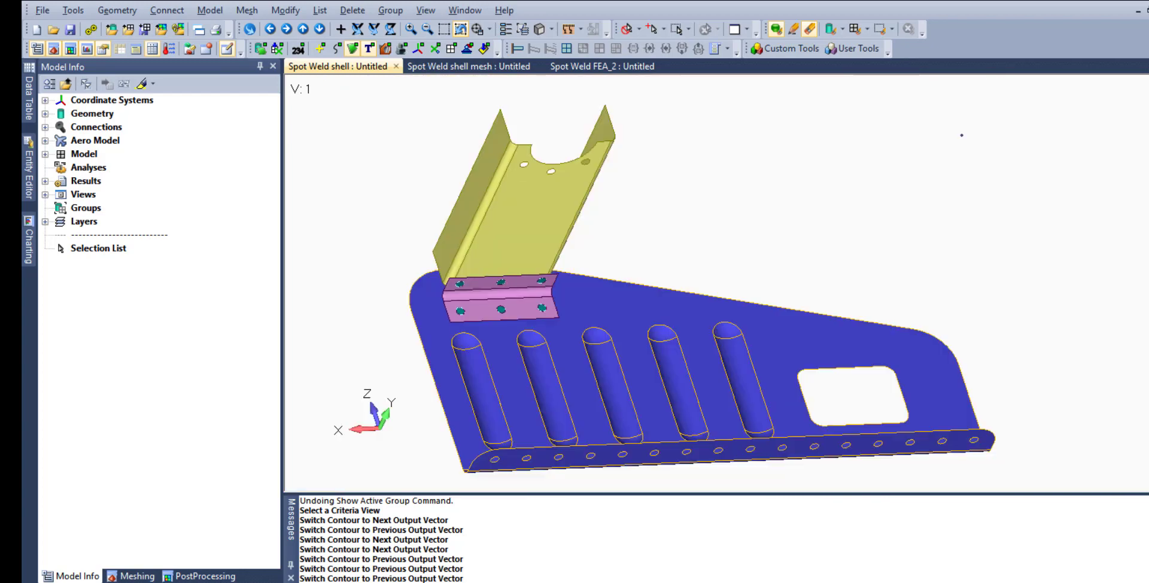
Step: In the meshed spot weld model, expand its shell properties and start a new property via Model > Property
{"action": "left_click", "coordinate": [468, 66]}
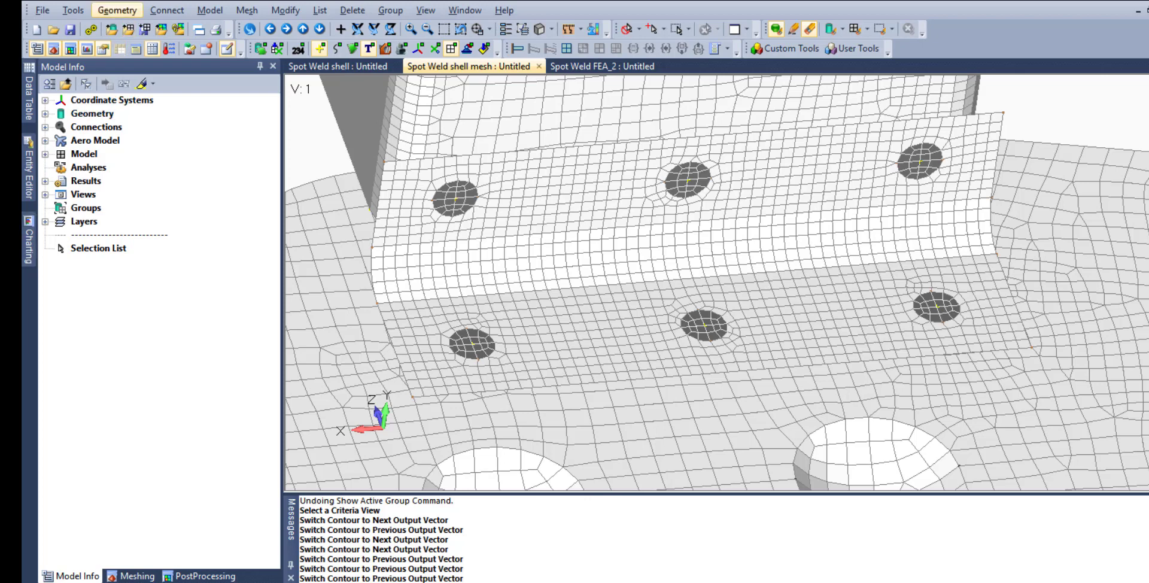
{"action": "left_click", "coordinate": [47, 153]}
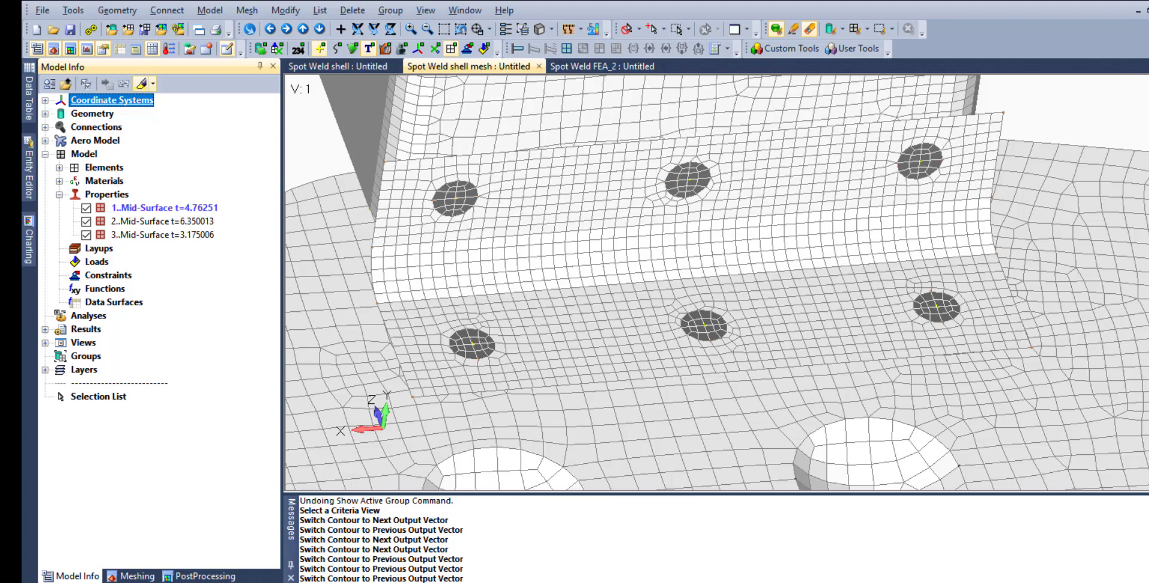
{"action": "left_click", "coordinate": [209, 10]}
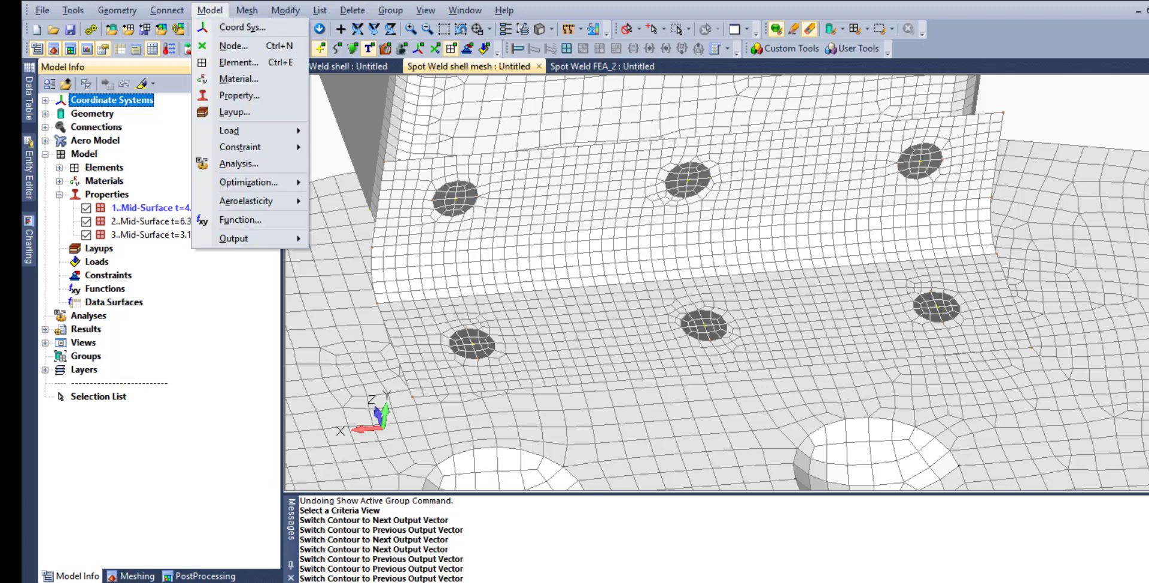
{"action": "left_click", "coordinate": [240, 96]}
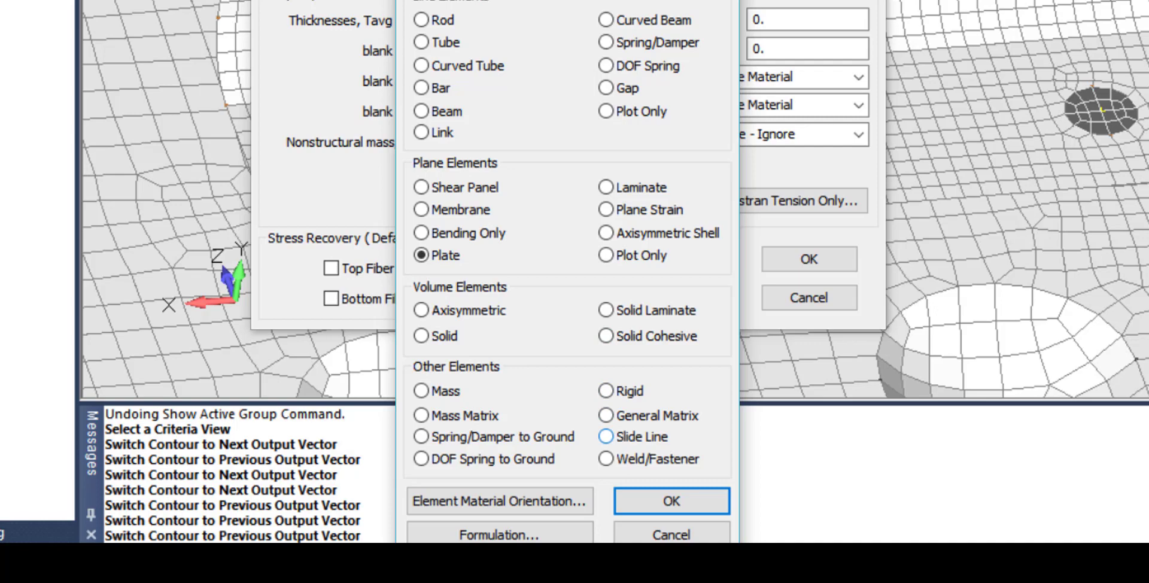
Step: Make a Weld/Fastener property titled CWELD with diameter 9.525019 measured from the lower-left hole
{"action": "left_click", "coordinate": [671, 501]}
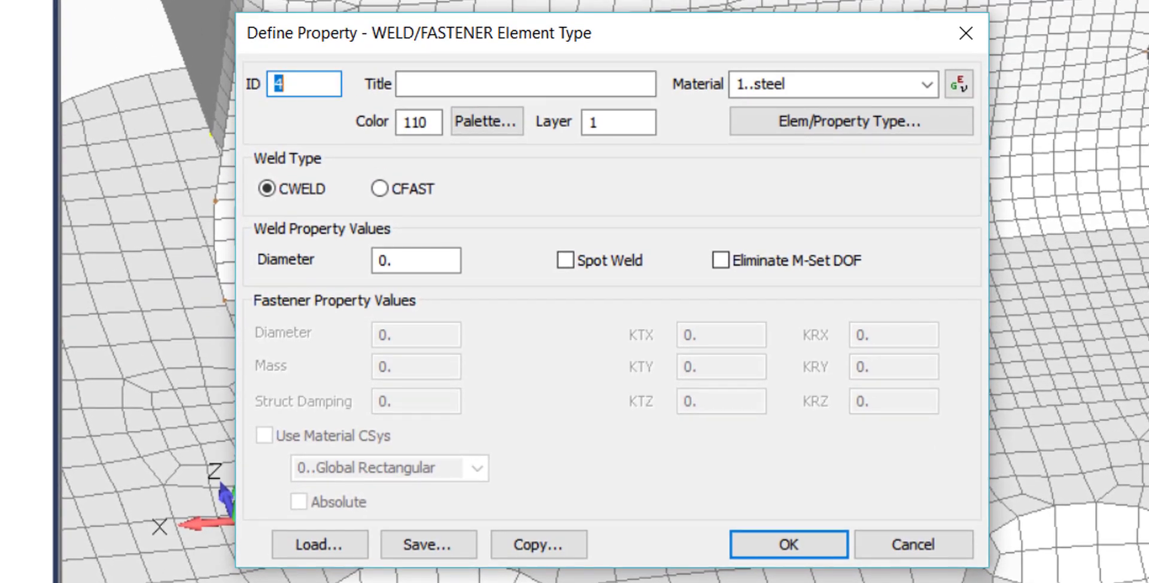
{"action": "left_click", "coordinate": [524, 84]}
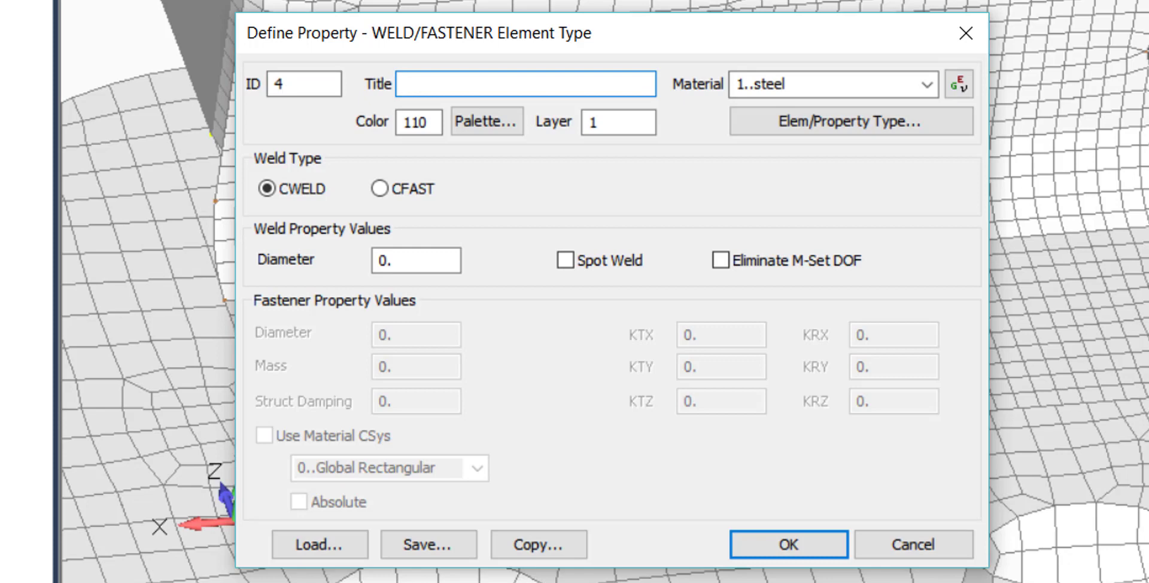
{"action": "type", "text": "CWELD"}
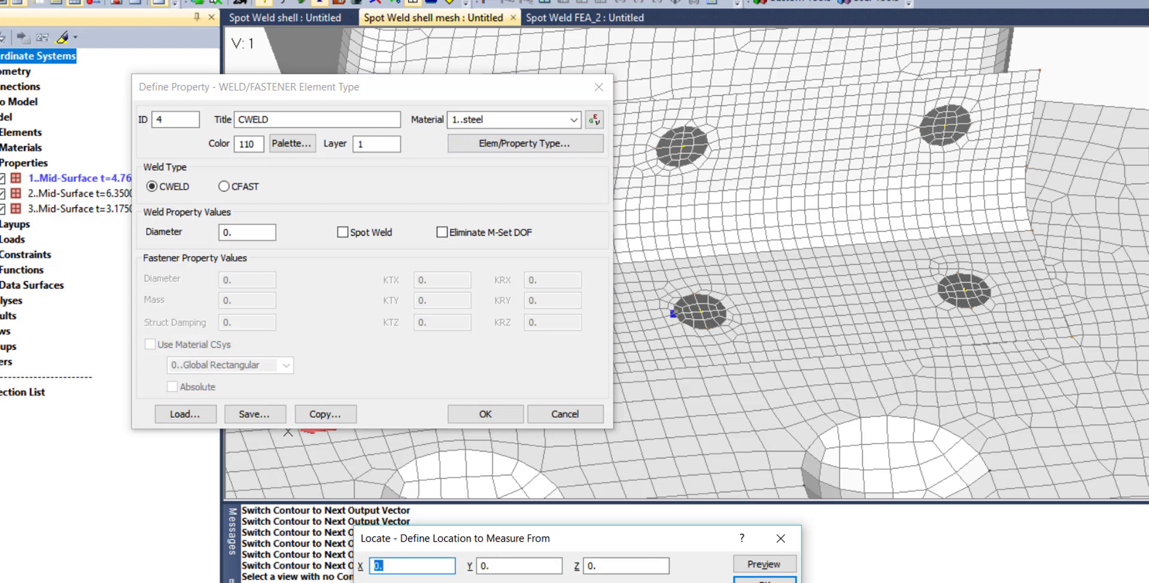
{"action": "left_click", "coordinate": [726, 310]}
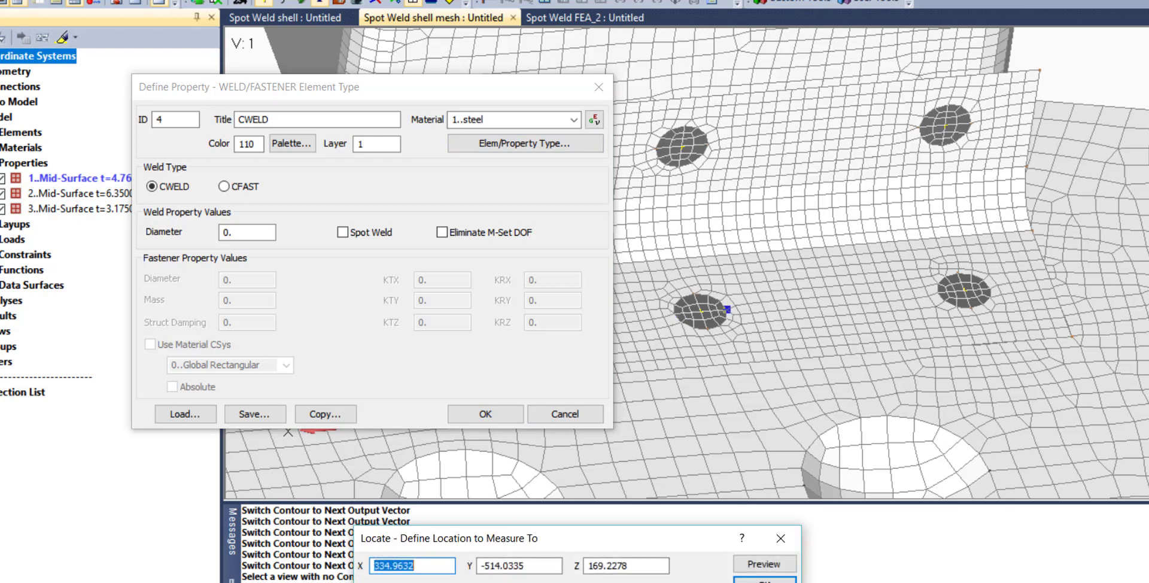
{"action": "type", "text": "9.525019"}
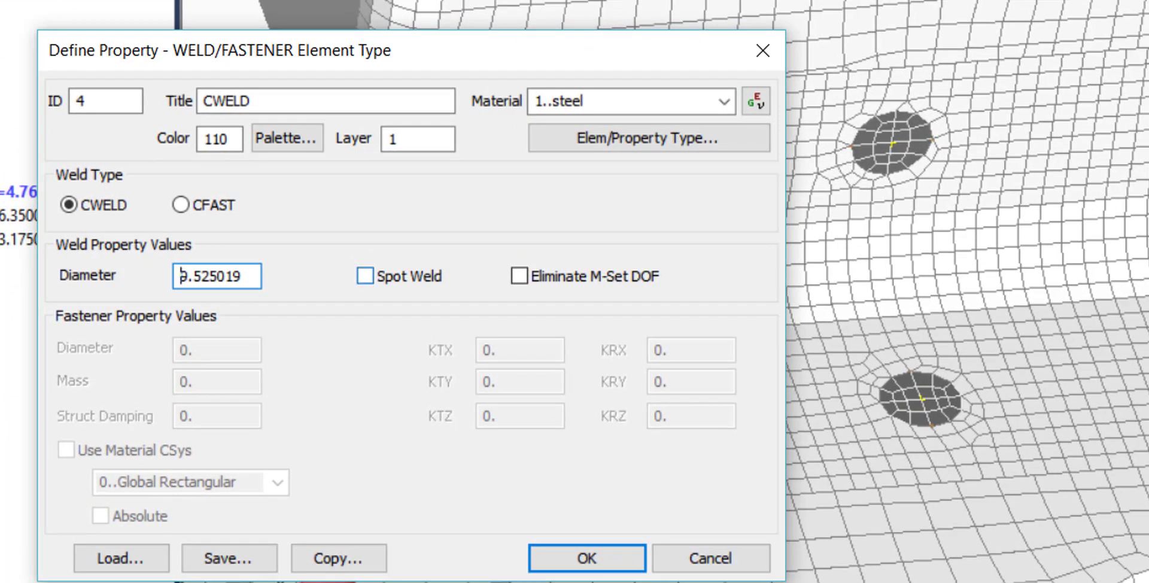
Step: Enable Spot Weld stiffness, save the CWELD property (ID 4) and dismiss the empty follow-up definition
{"action": "left_click", "coordinate": [364, 277]}
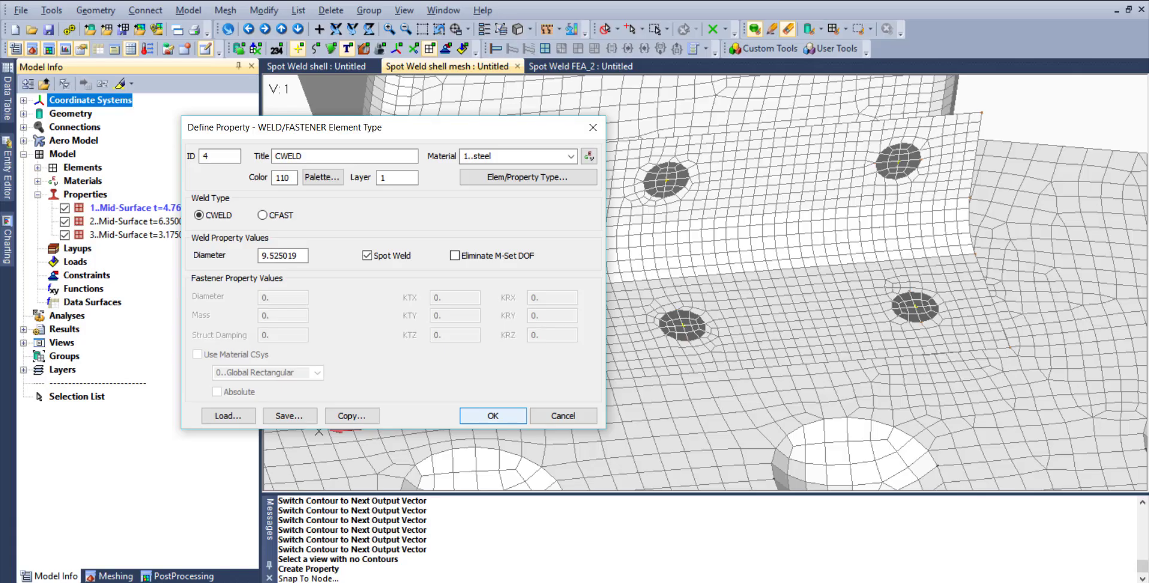
{"action": "left_click", "coordinate": [492, 415]}
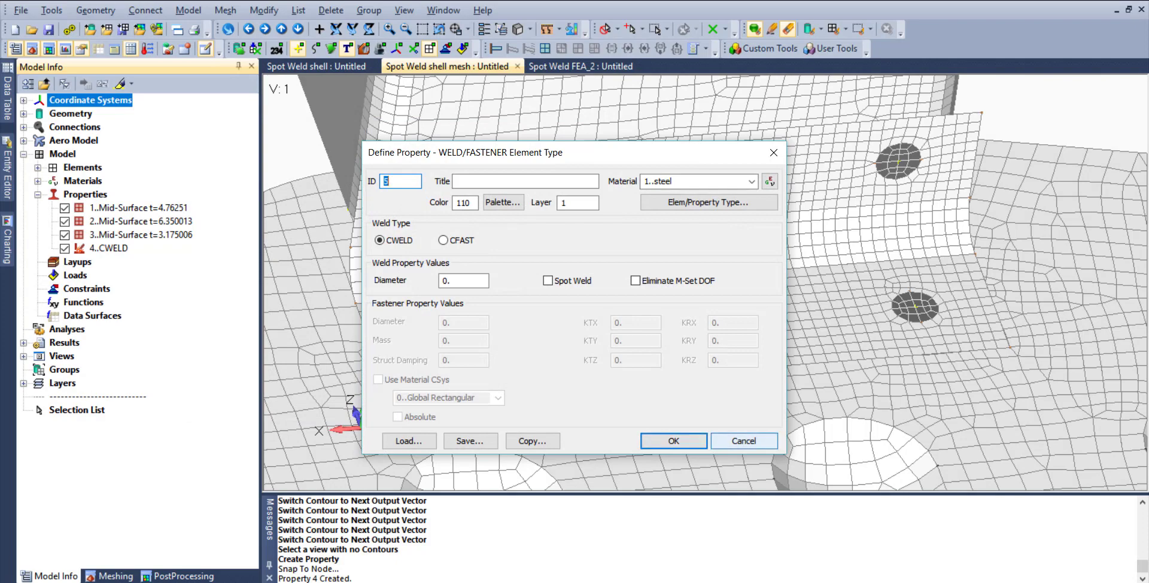
{"action": "left_click", "coordinate": [672, 441]}
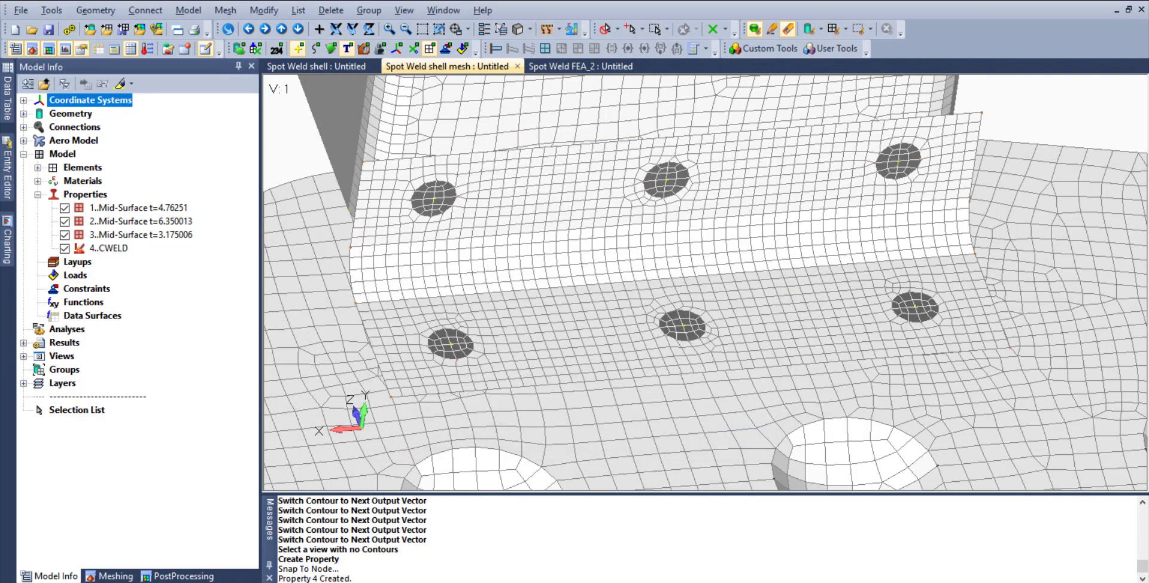
{"action": "left_click", "coordinate": [209, 9]}
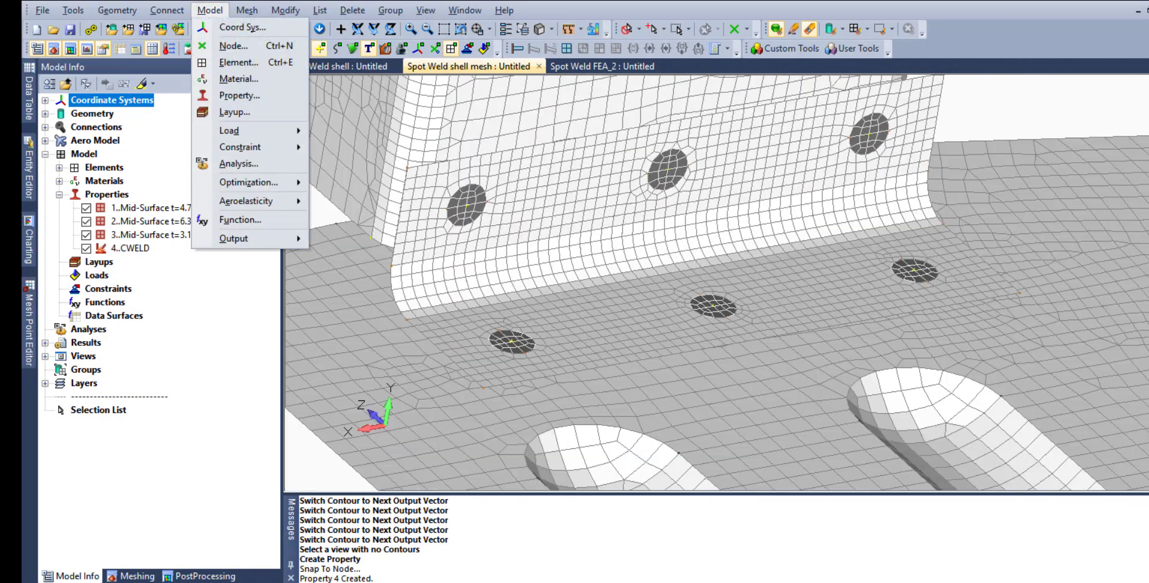
Step: Pick shell elements 25539 and 16113 as the two weld patches for a new weld element
{"action": "left_click", "coordinate": [238, 61]}
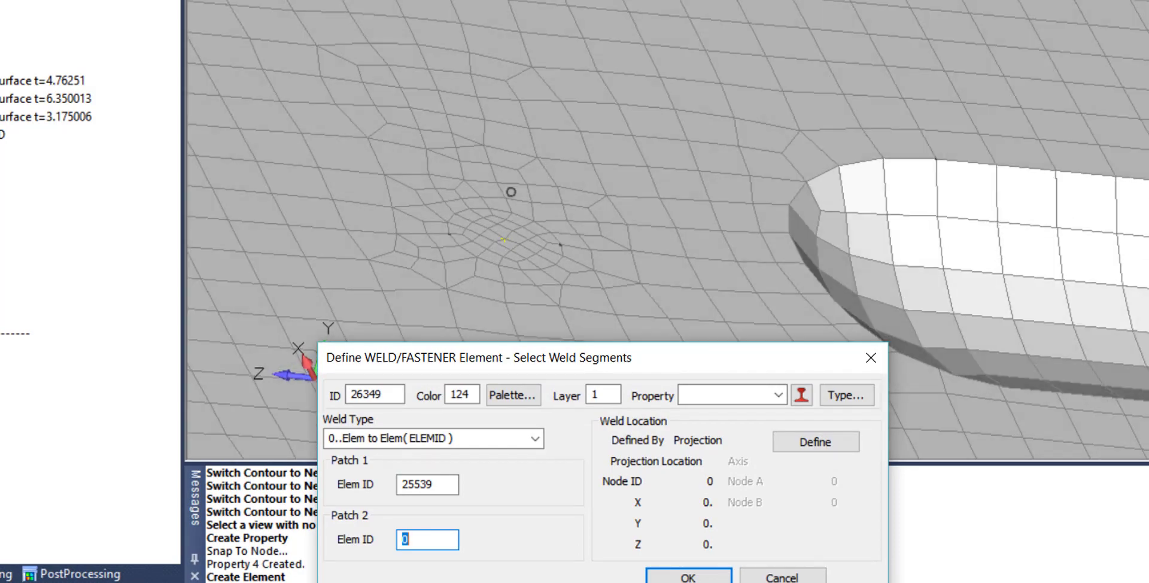
{"action": "left_click", "coordinate": [493, 247]}
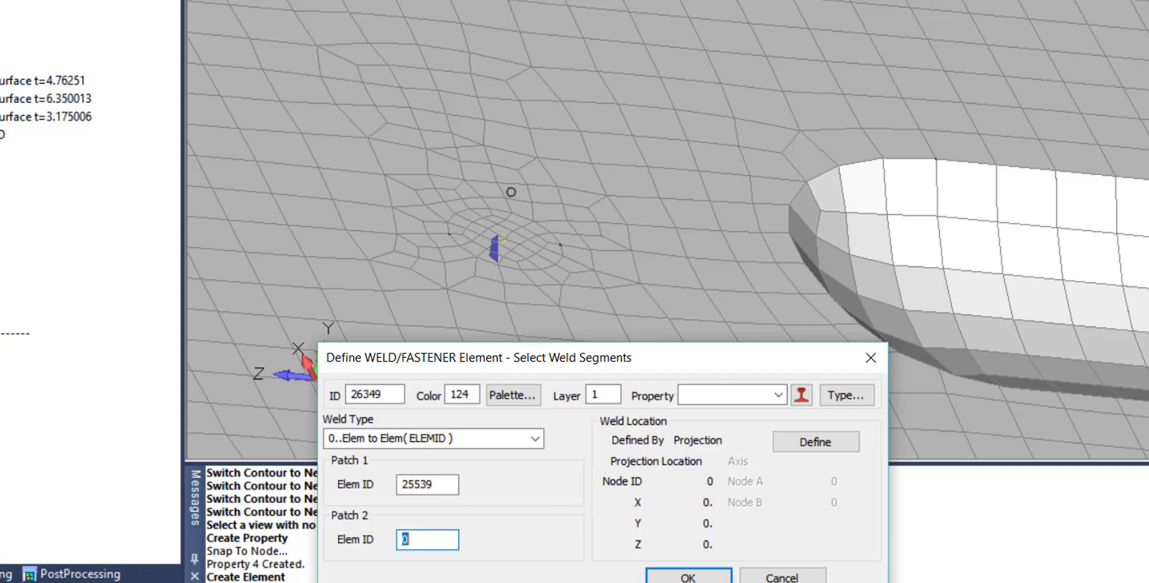
{"action": "left_click", "coordinate": [505, 243]}
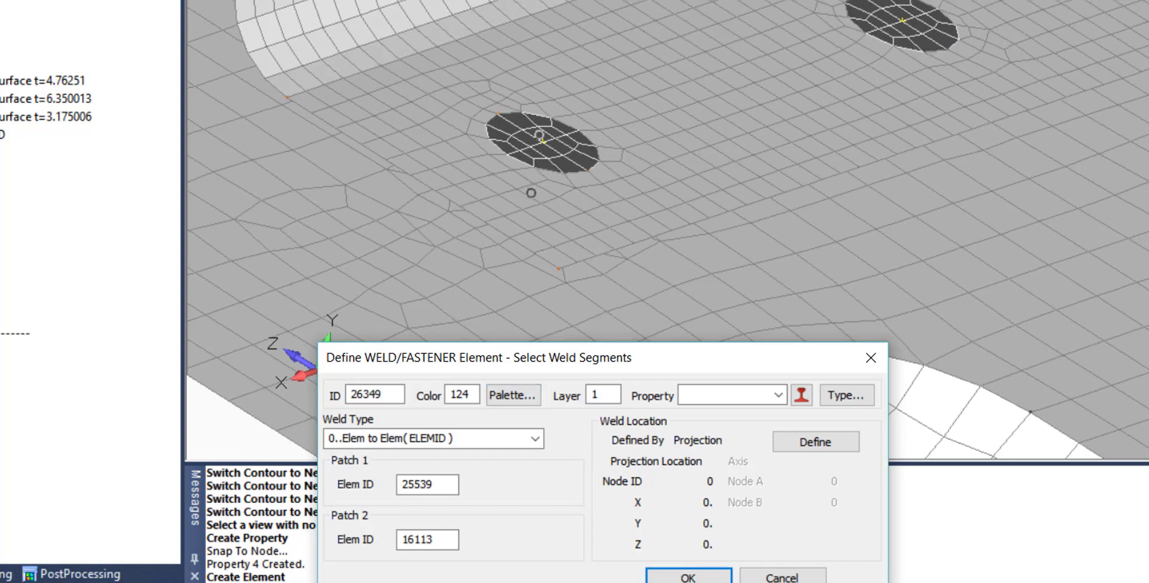
{"action": "left_click", "coordinate": [814, 442]}
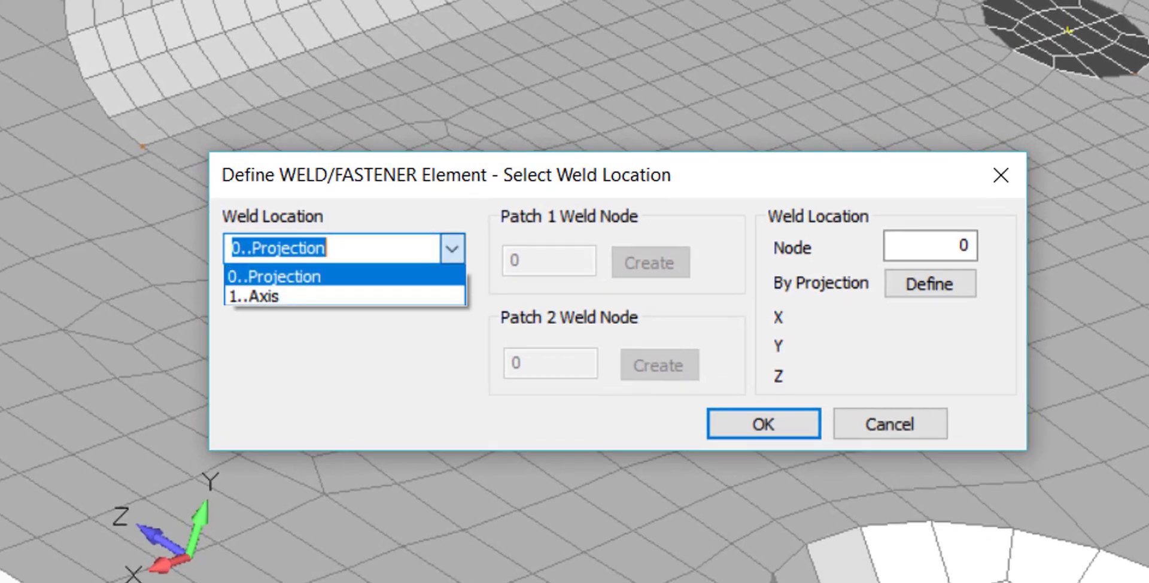
Step: Locate the weld by an axis through nodes 26108 and 26109 and create element 26349
{"action": "left_click", "coordinate": [263, 295]}
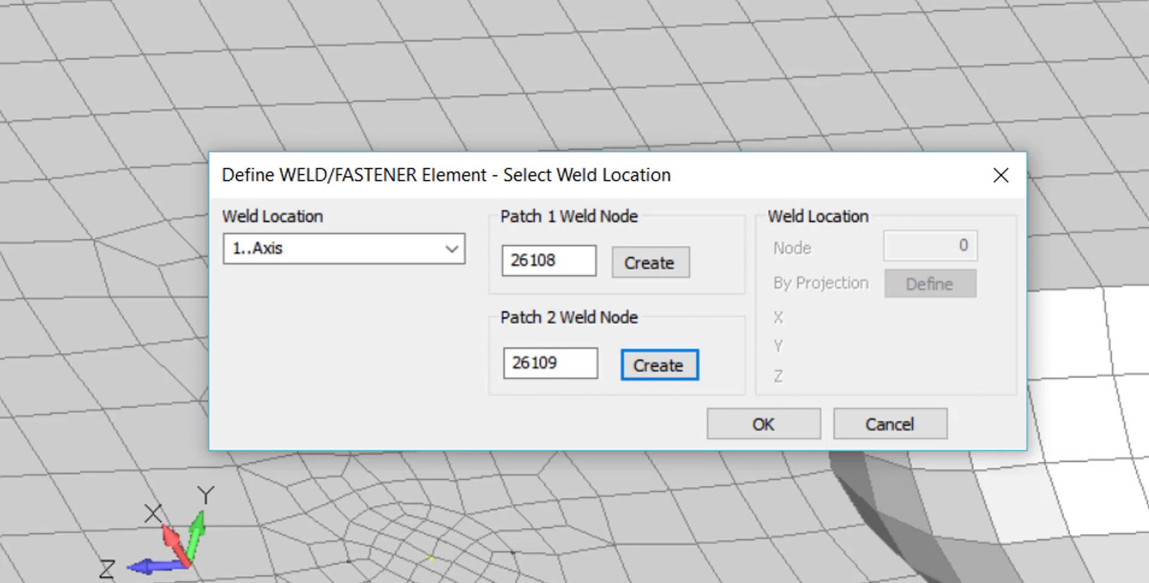
{"action": "mouse_move", "coordinate": [762, 424]}
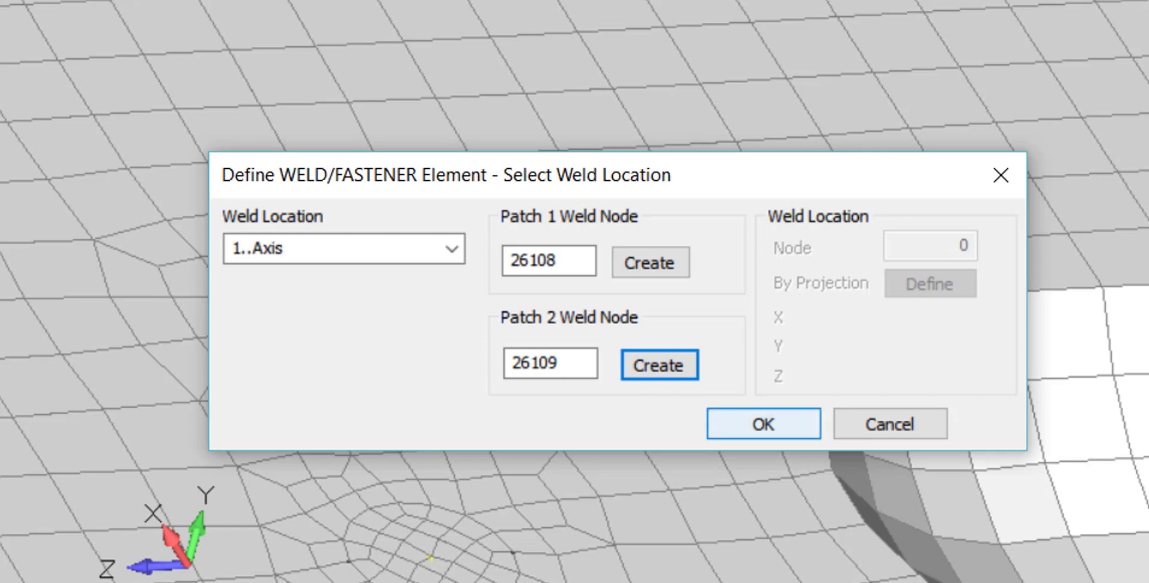
{"action": "left_click", "coordinate": [762, 423]}
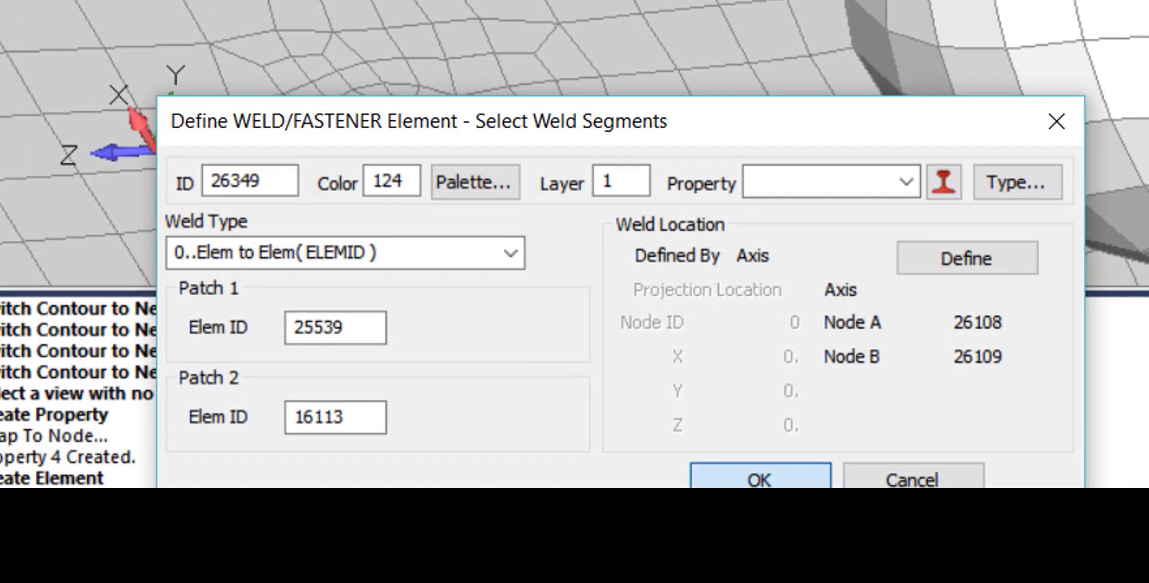
{"action": "left_click", "coordinate": [759, 479]}
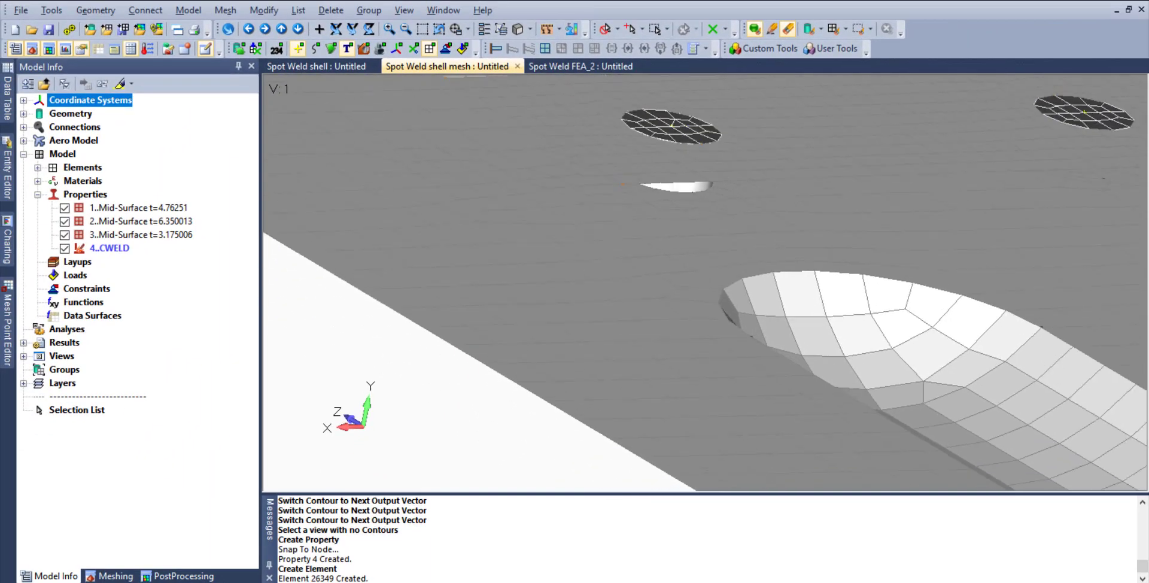
Step: Switch to the solved Spot Weld FEA_2 bracket assembly with its six weld elements
{"action": "left_click", "coordinate": [580, 66]}
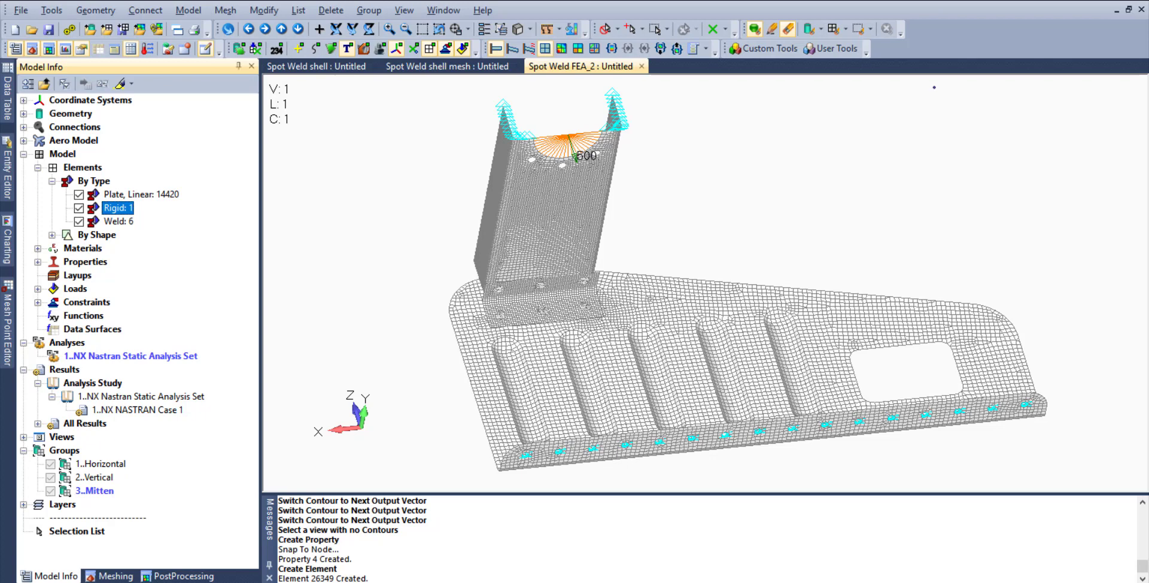
{"action": "mouse_move", "coordinate": [446, 66]}
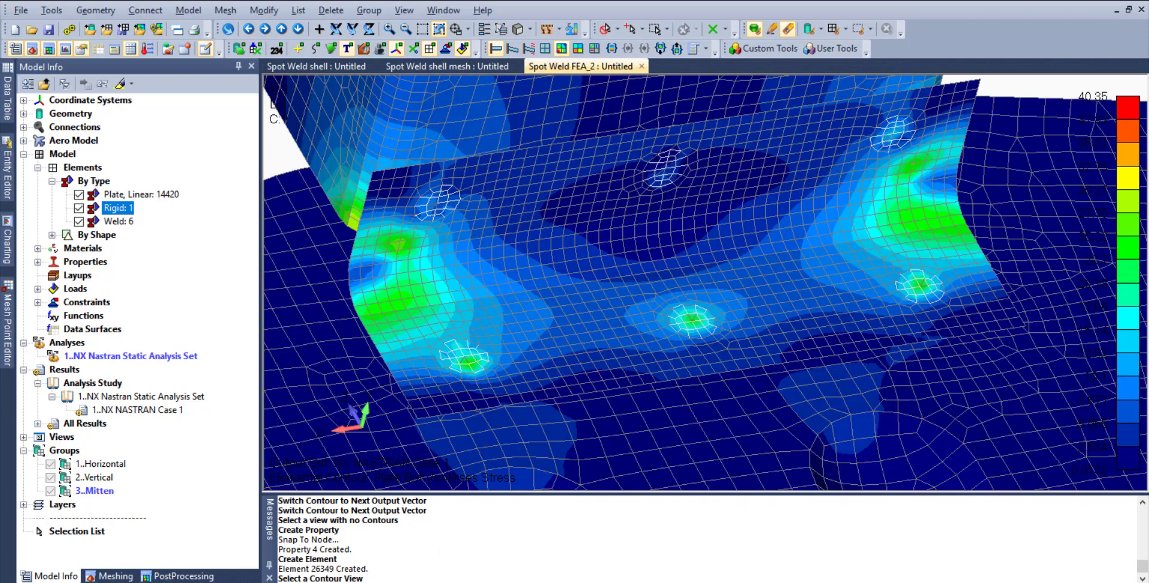
{"action": "mouse_move", "coordinate": [438, 48]}
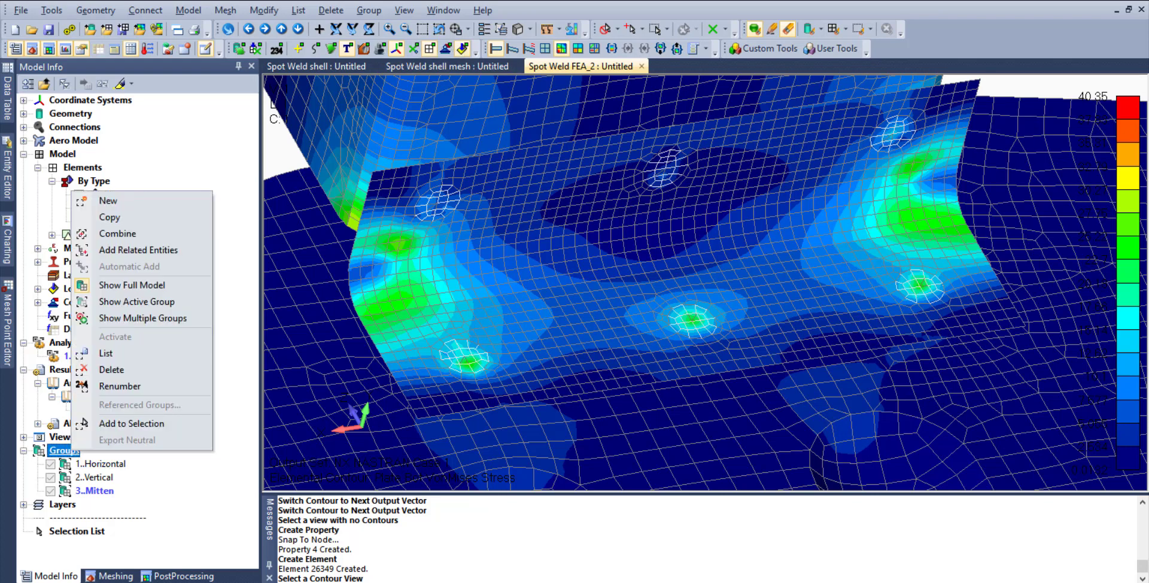
{"action": "mouse_move", "coordinate": [137, 302]}
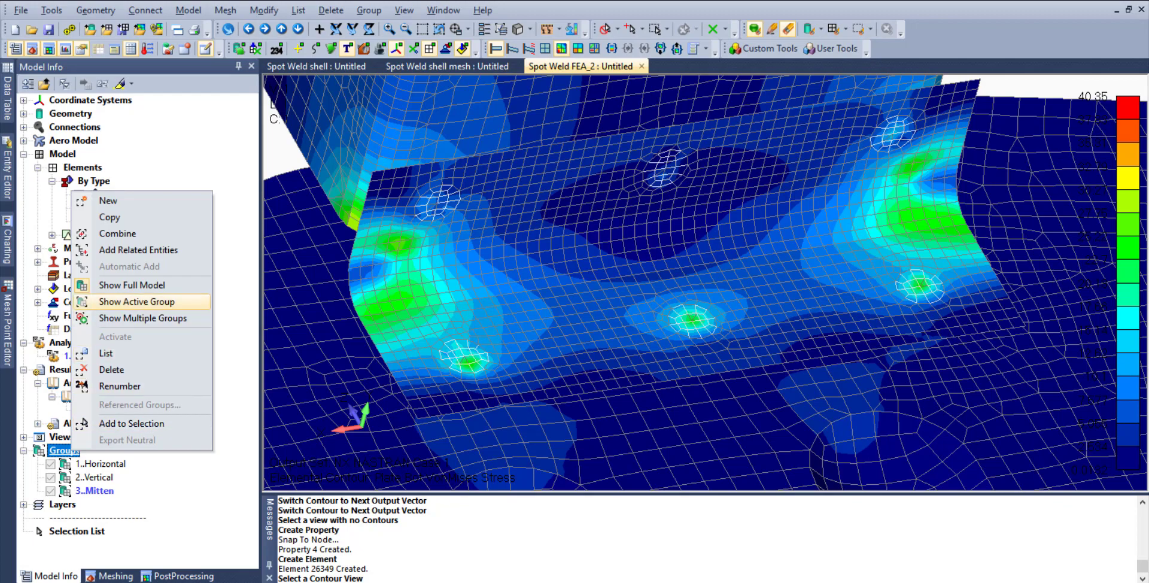
Step: Show only the active group, then the full model again, leaving plates hidden around the six welds
{"action": "left_click", "coordinate": [137, 302]}
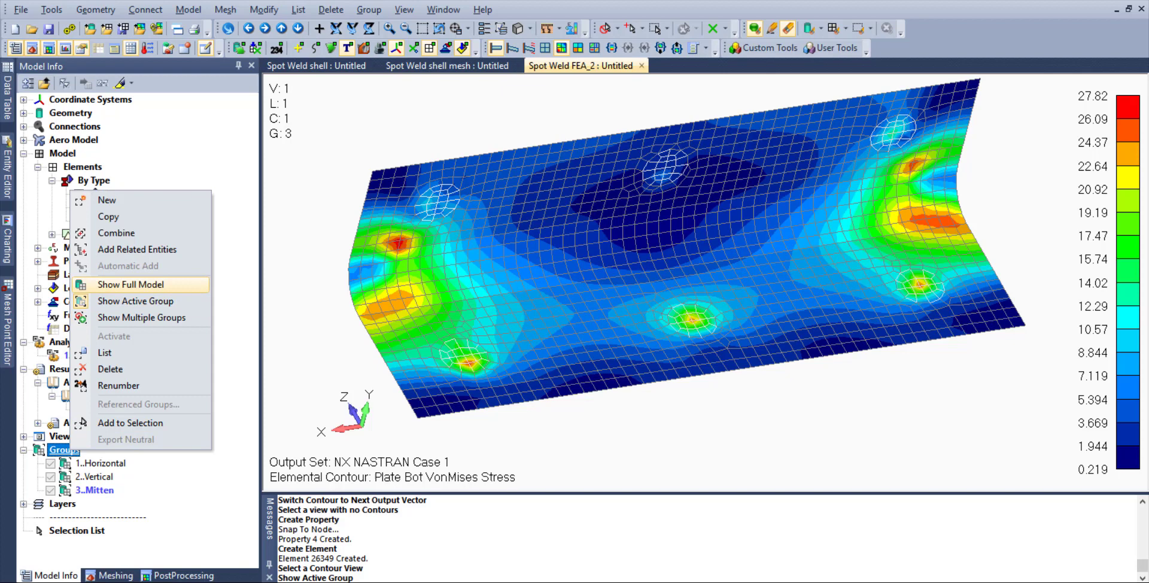
{"action": "left_click", "coordinate": [130, 285]}
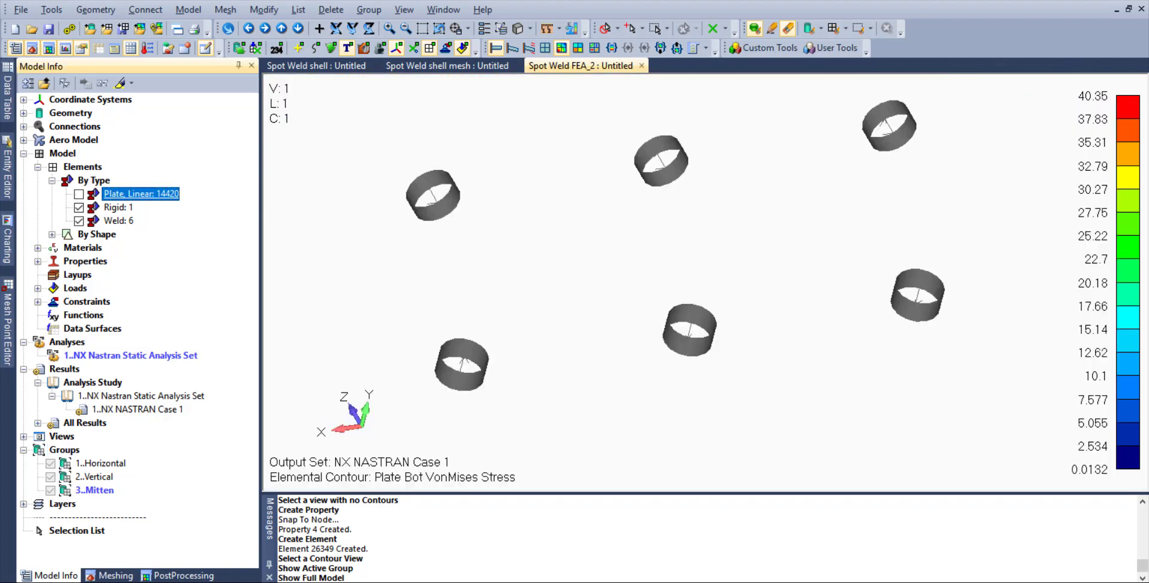
Step: Hide the rigid elements and contour the welds by Weld EndA Plane1 Moment (about -327 to 120)
{"action": "left_click", "coordinate": [119, 207]}
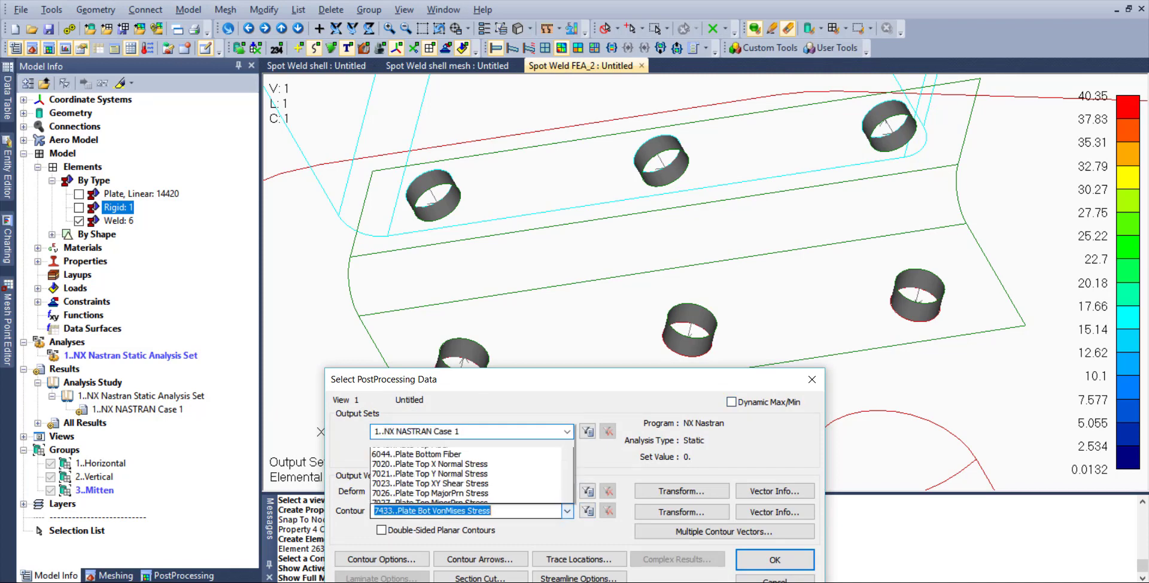
{"action": "left_click", "coordinate": [564, 510]}
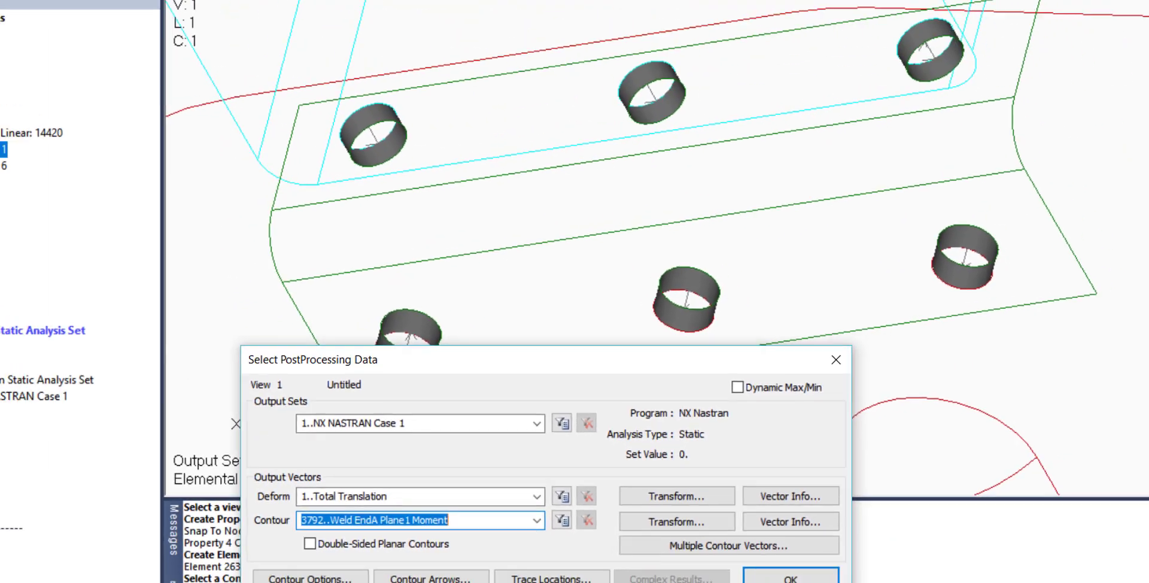
{"action": "left_click", "coordinate": [788, 578]}
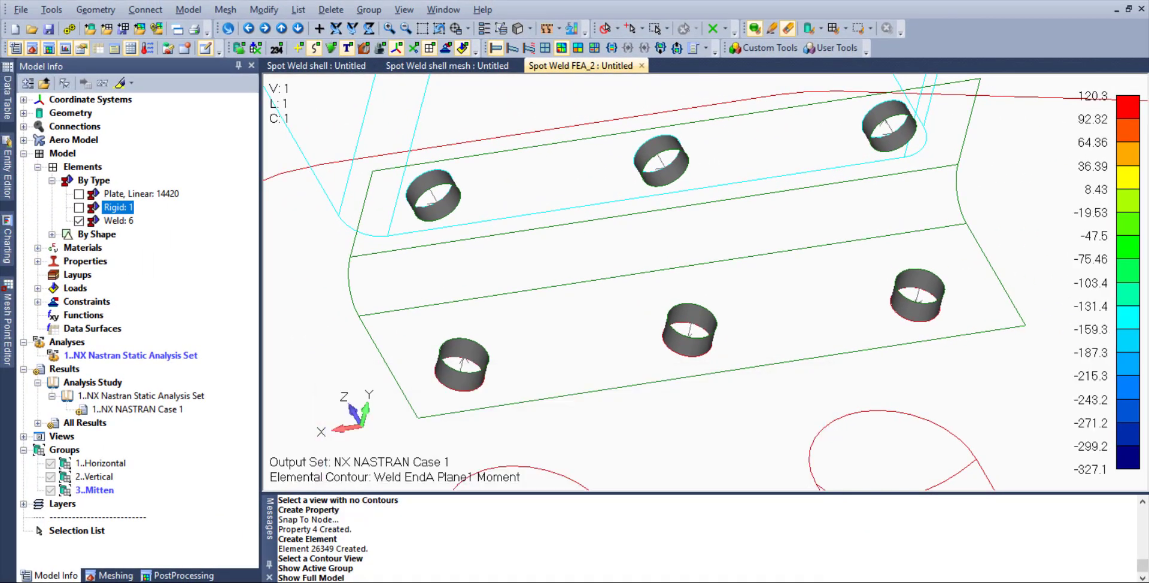
{"action": "mouse_move", "coordinate": [576, 48]}
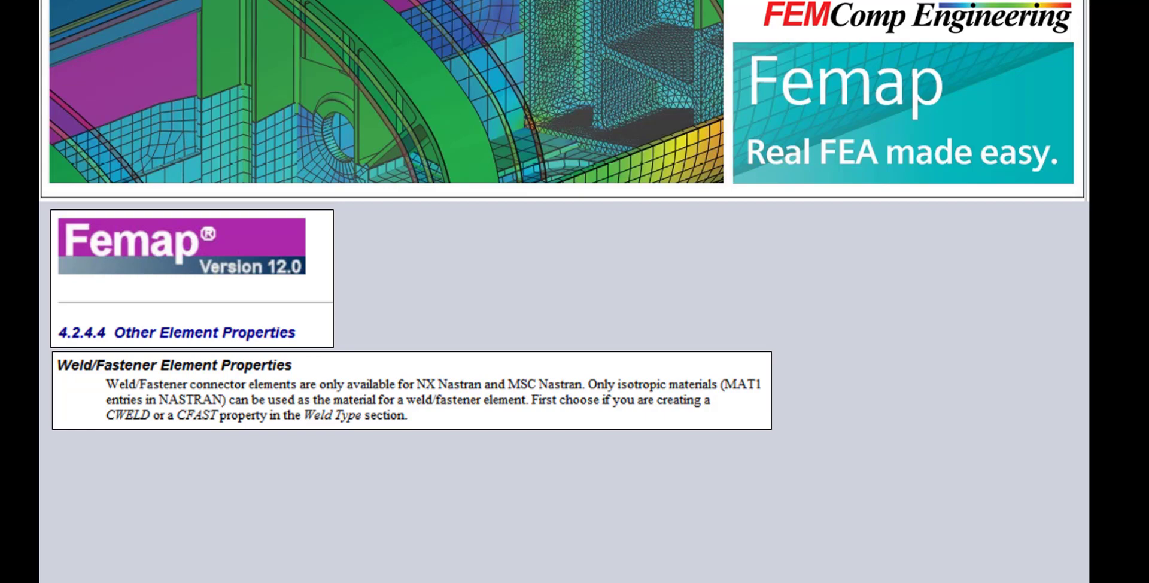
Step: Scroll the Version 12.0 help down to section 6.4.8 Weld/Fastener Element
{"action": "scroll", "scroll_direction": "down", "scroll_amount": 3}
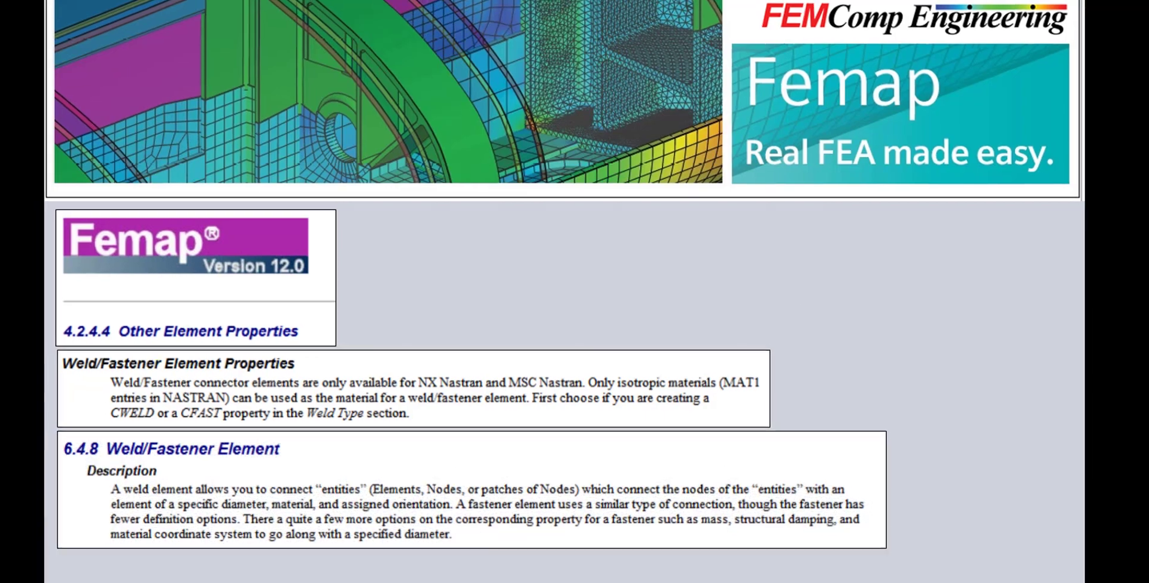